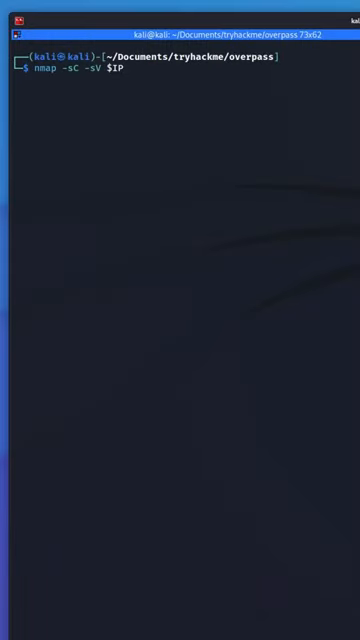
# - Run an nmap default-script and service-version scan (nmap -sC -sV) against the target
pyautogui.press('Return')
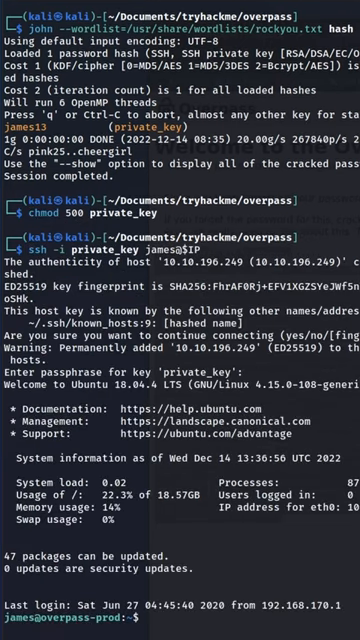
# - Begin typing a wget command on overpass-prod to fetch a file over HTTP
pyautogui.write('wget http:')
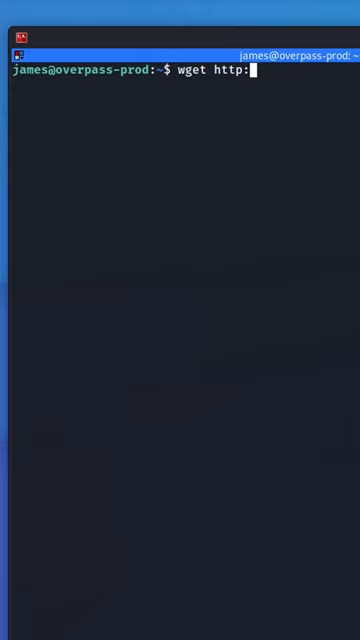